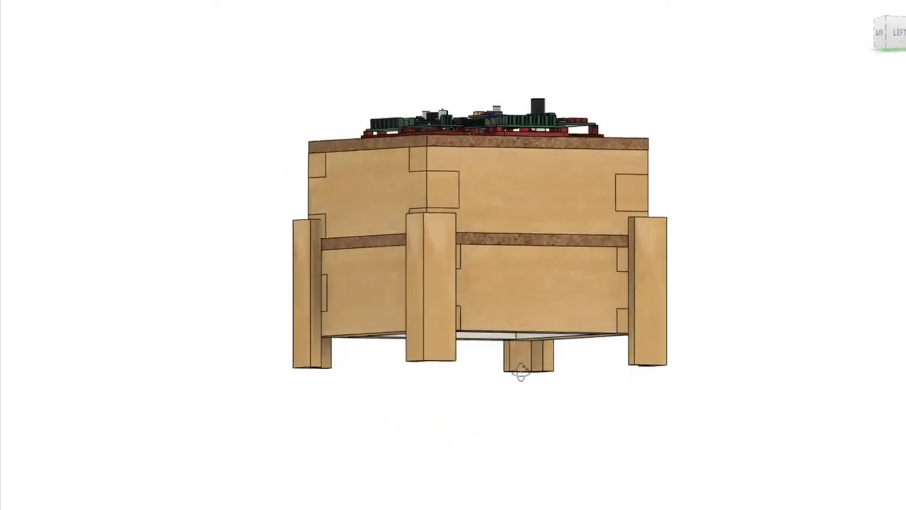
- Orbit the box to view the electronics panel from above, then angled, then its open underside
drag(521, 371, 669, 418)
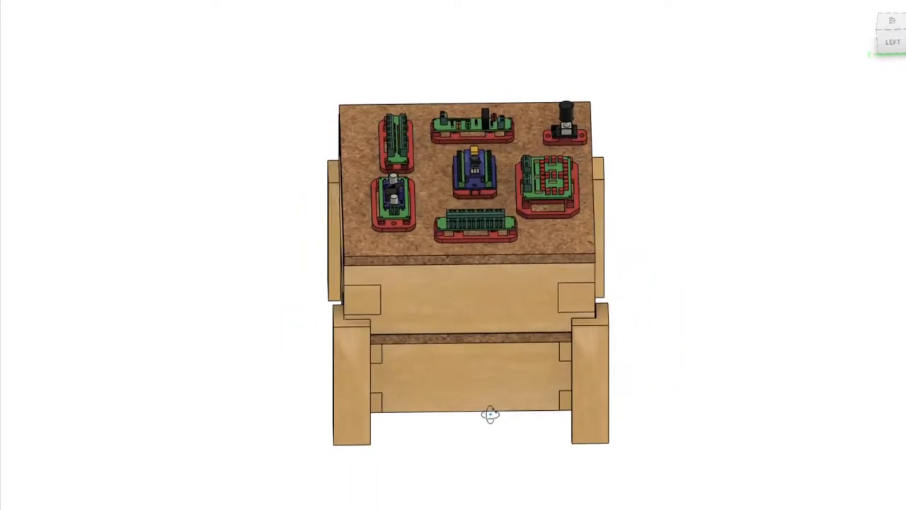
drag(490, 413, 450, 405)
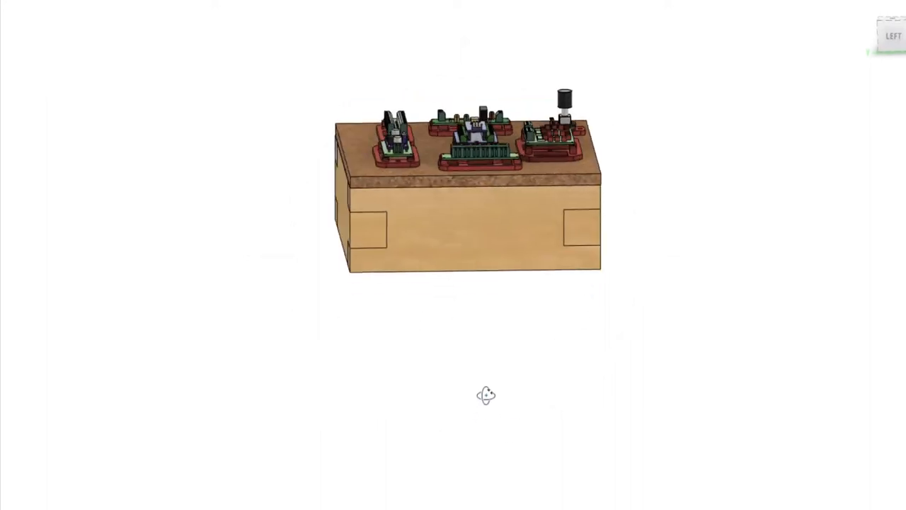
drag(487, 396, 615, 241)
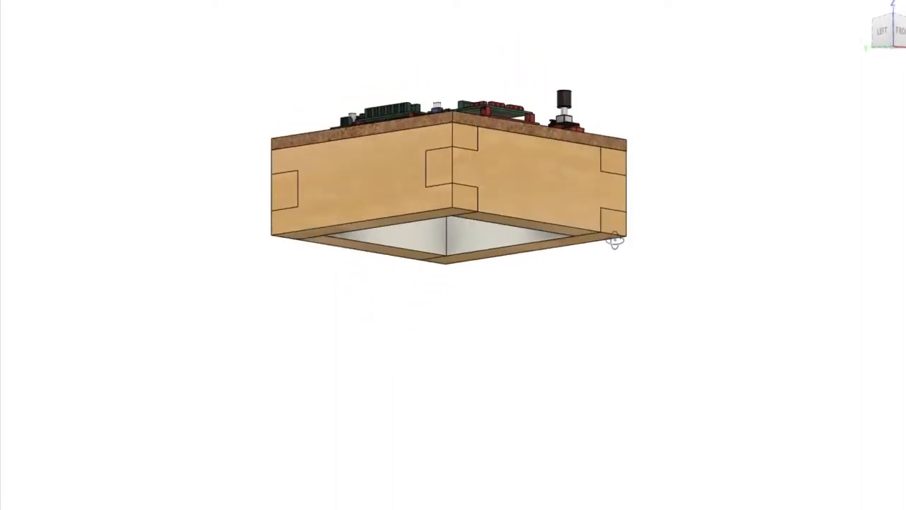